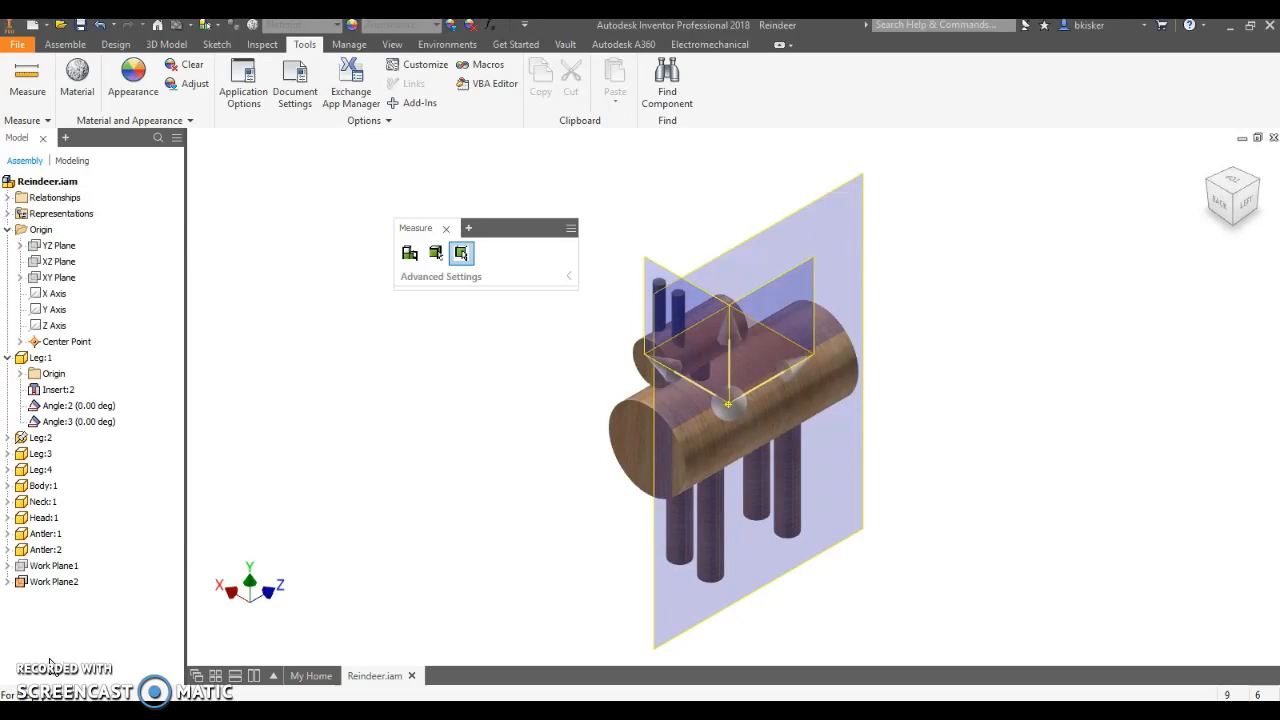
mouse_move(840, 196)
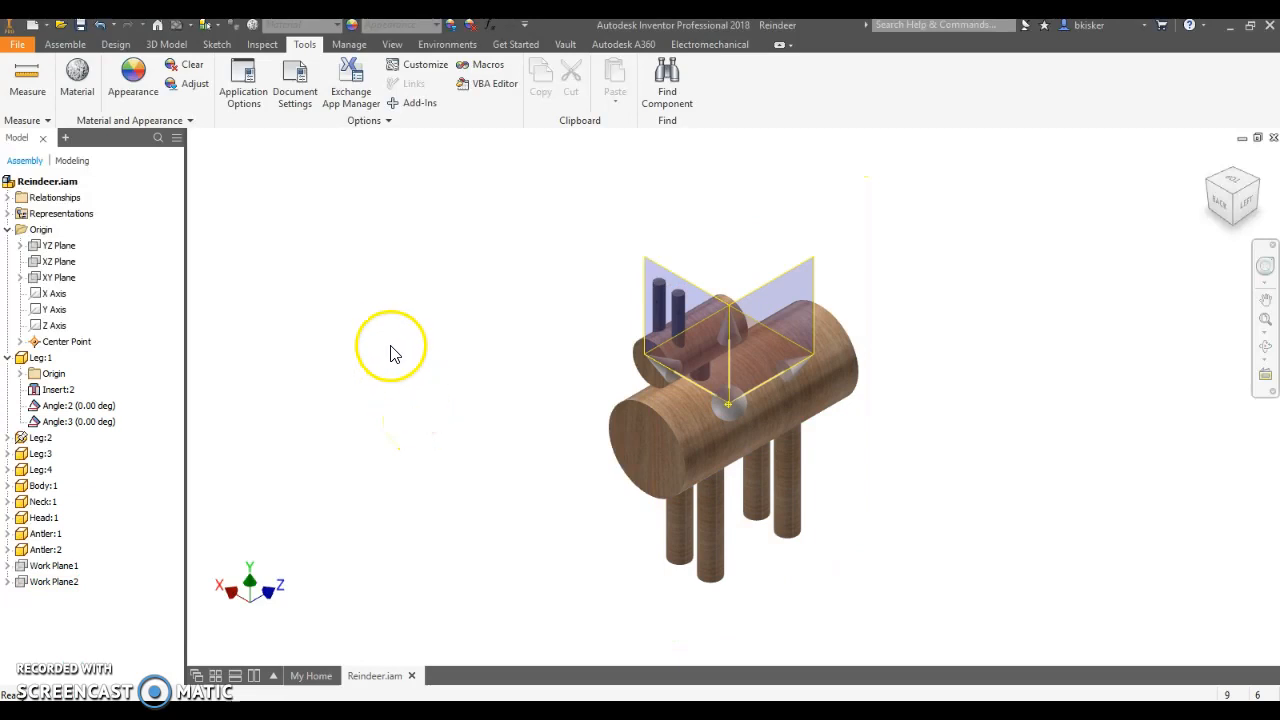
mouse_move(392, 44)
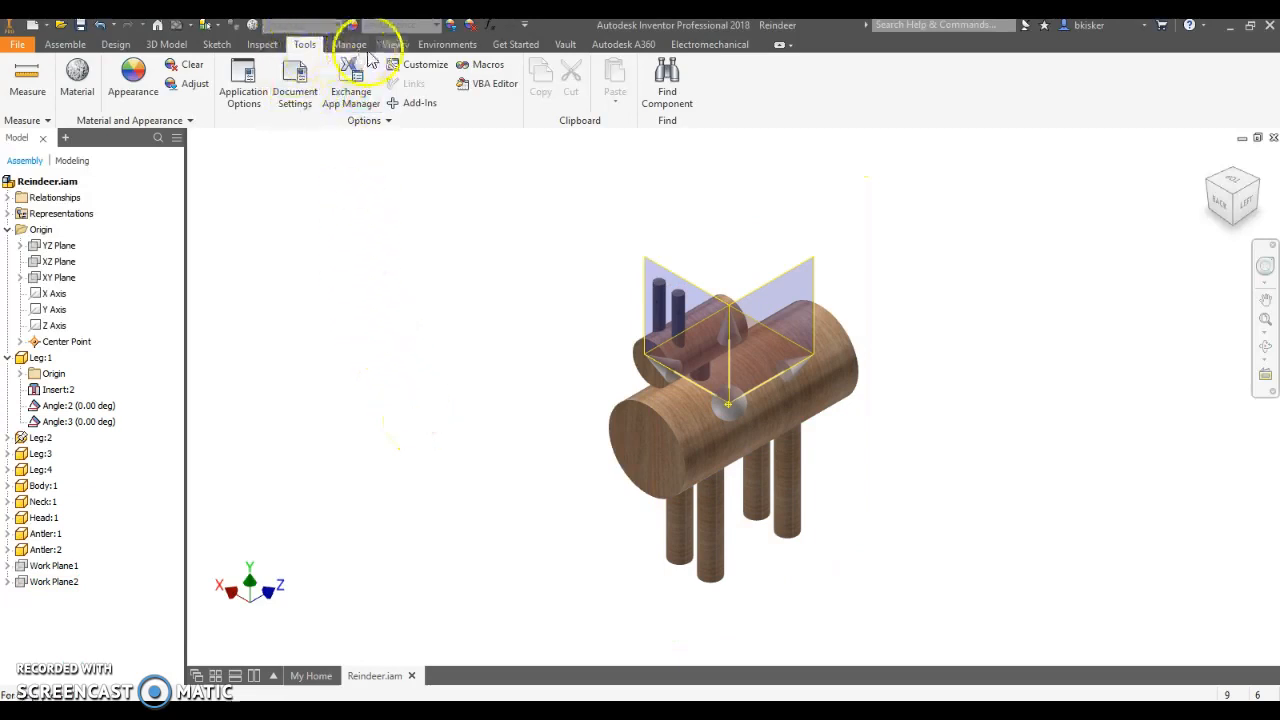
Step: Turn off work plane visibility so only the reindeer body, legs and antlers show
click(392, 44)
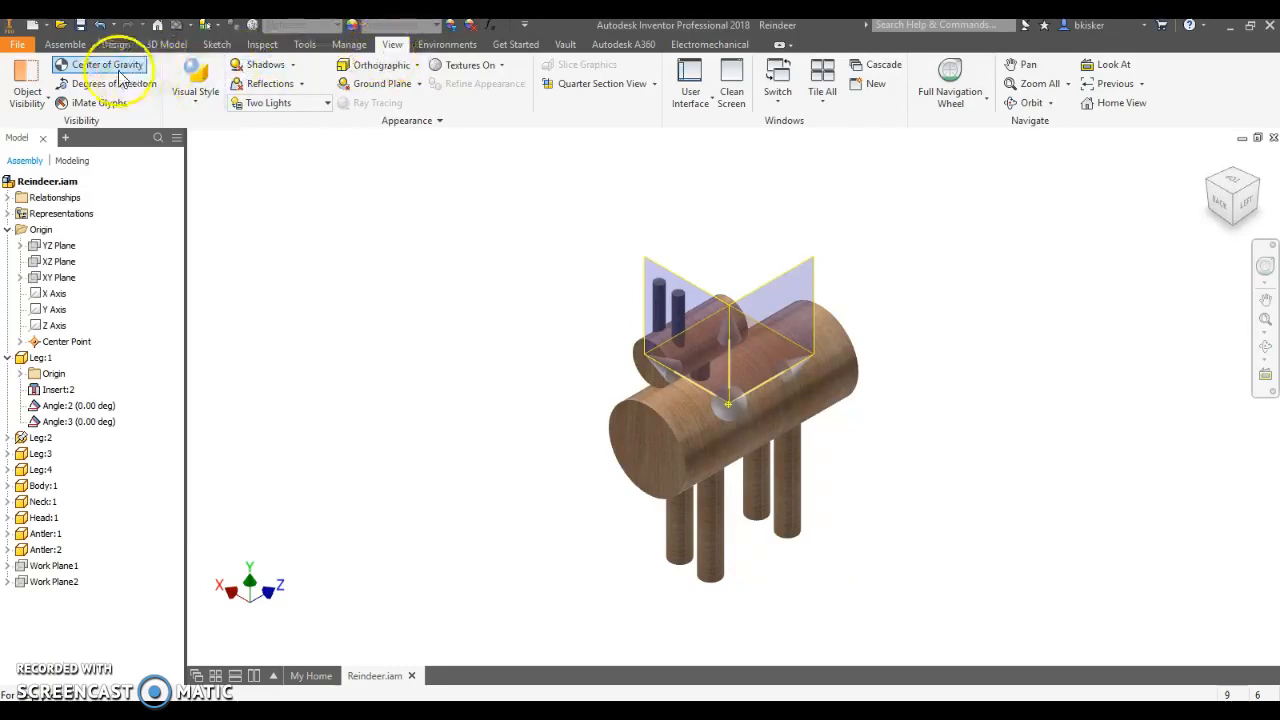
click(108, 64)
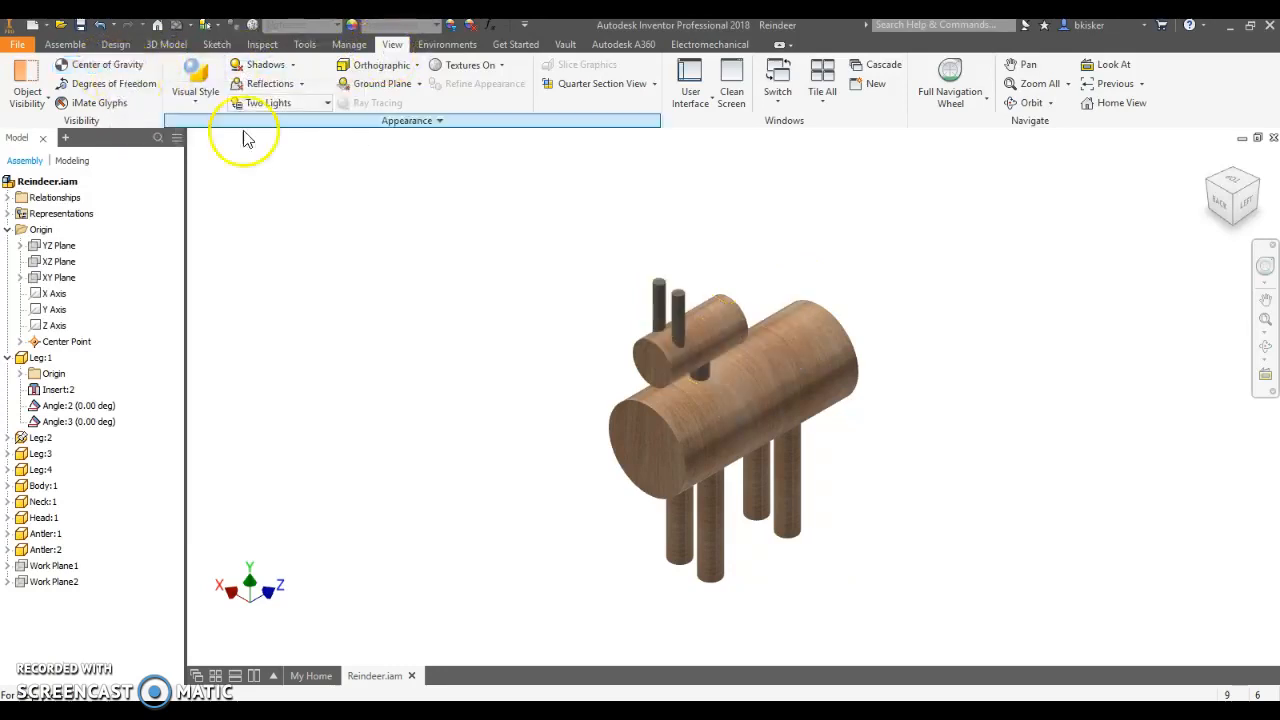
mouse_move(1228, 216)
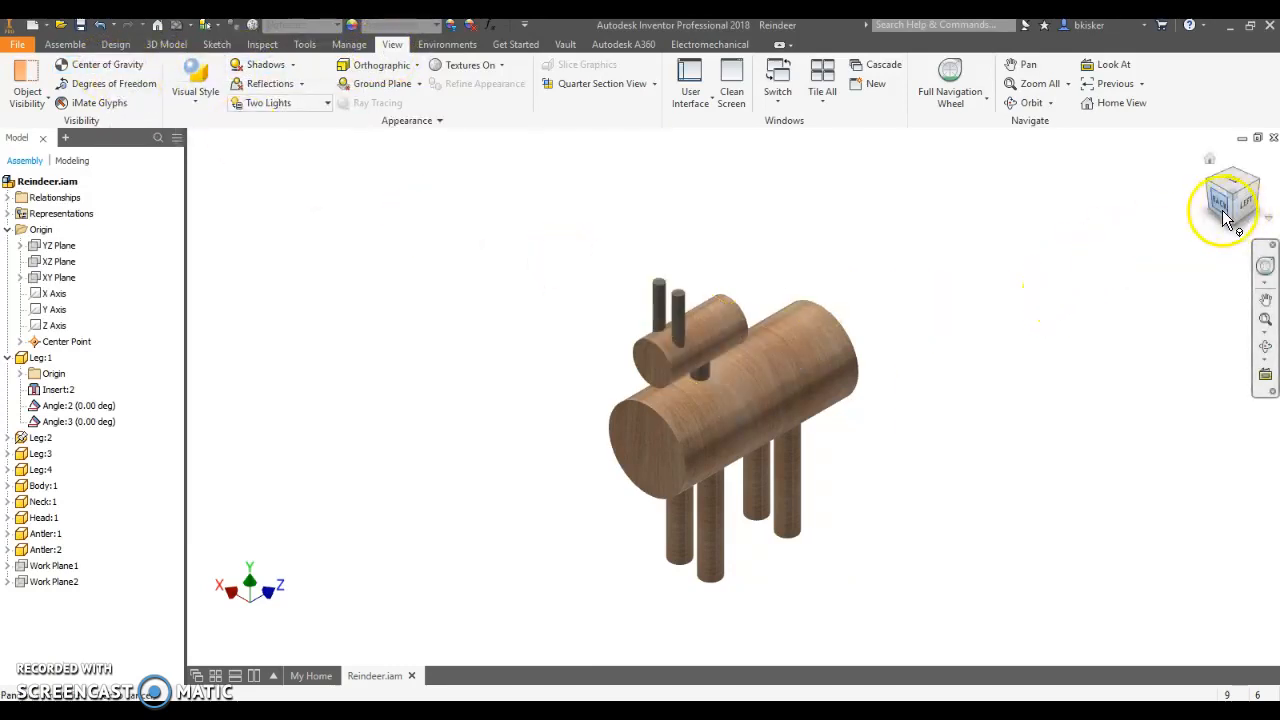
click(1228, 204)
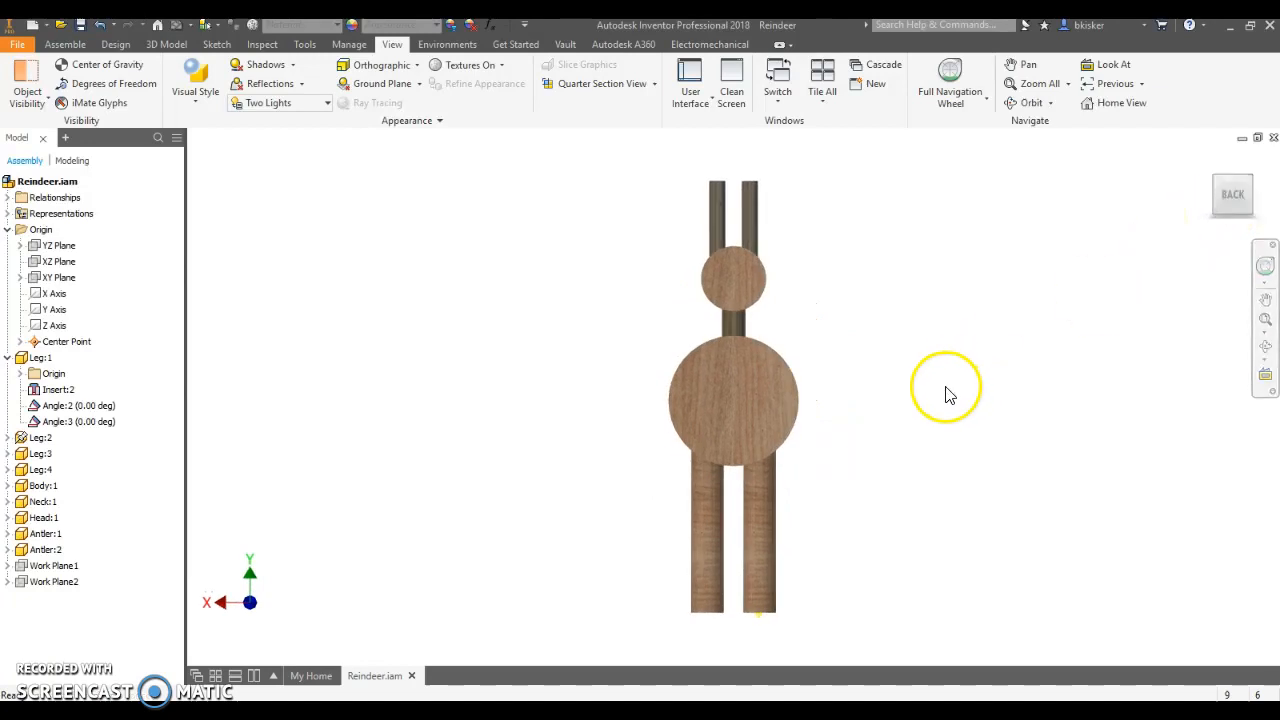
click(760, 344)
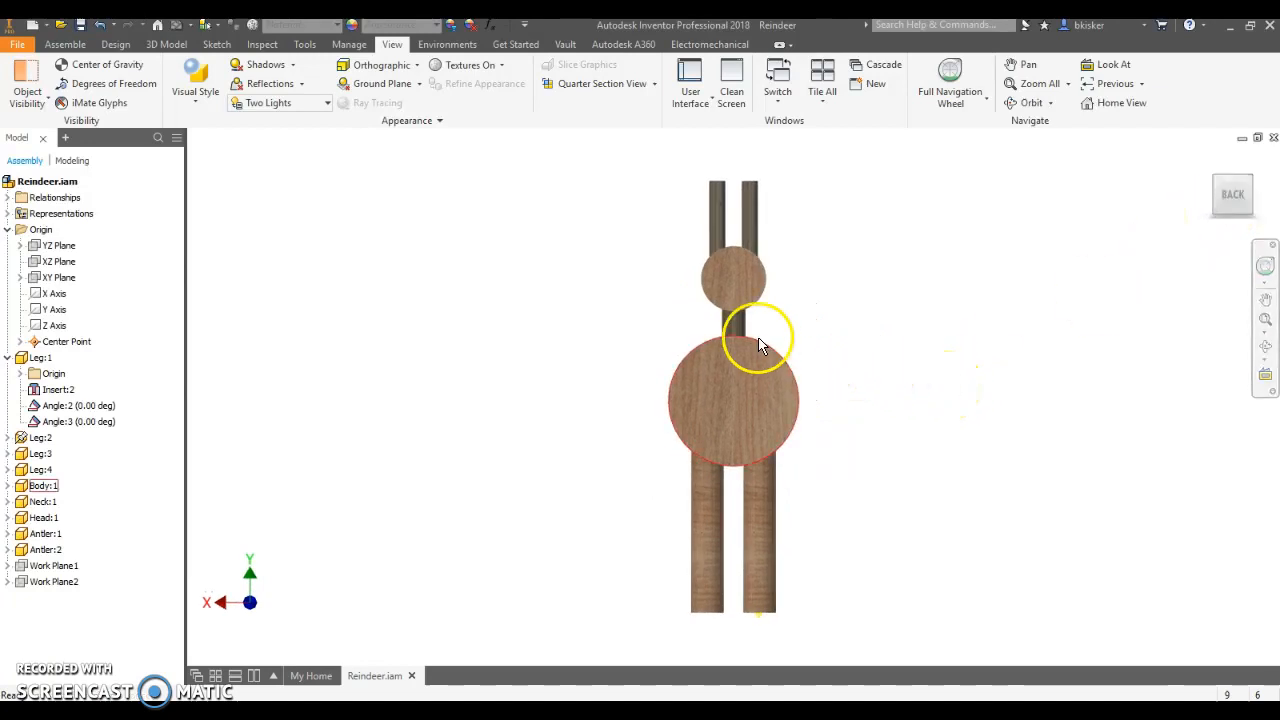
mouse_move(662, 344)
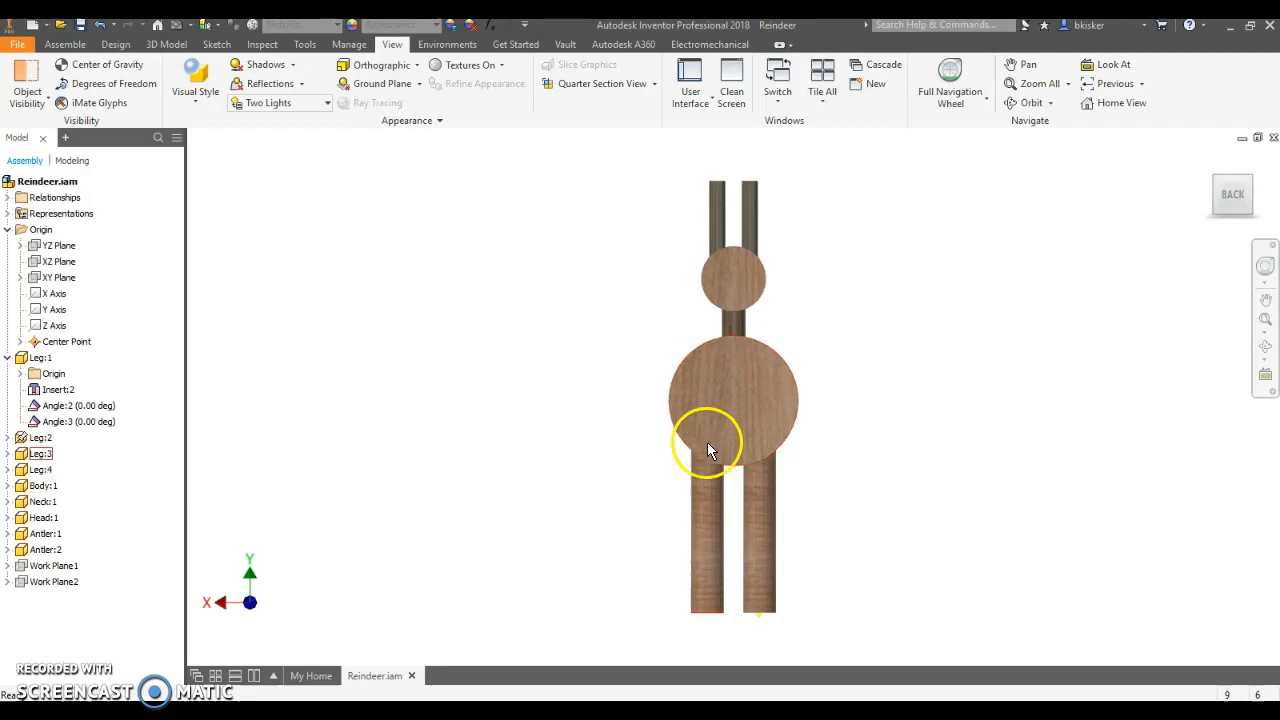
mouse_move(1252, 226)
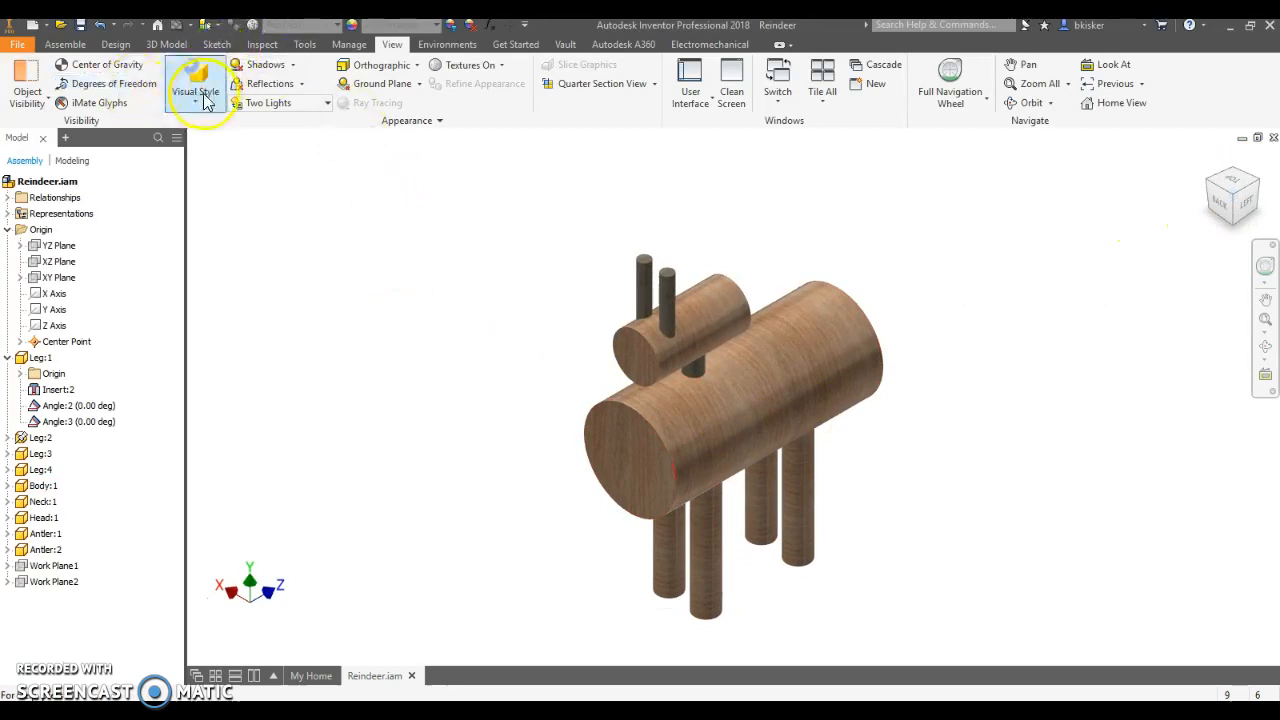
Step: Make the XZ origin plane visible as a ground plane and check it from the front view
click(64, 44)
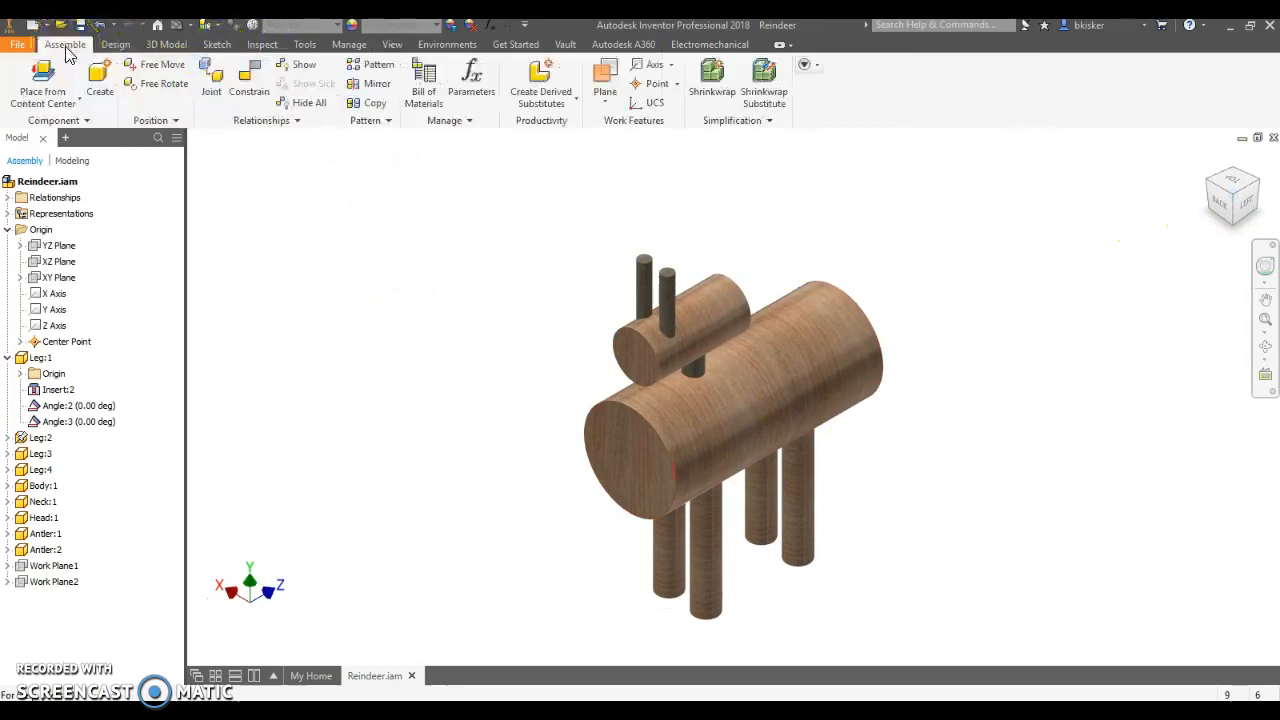
mouse_move(568, 136)
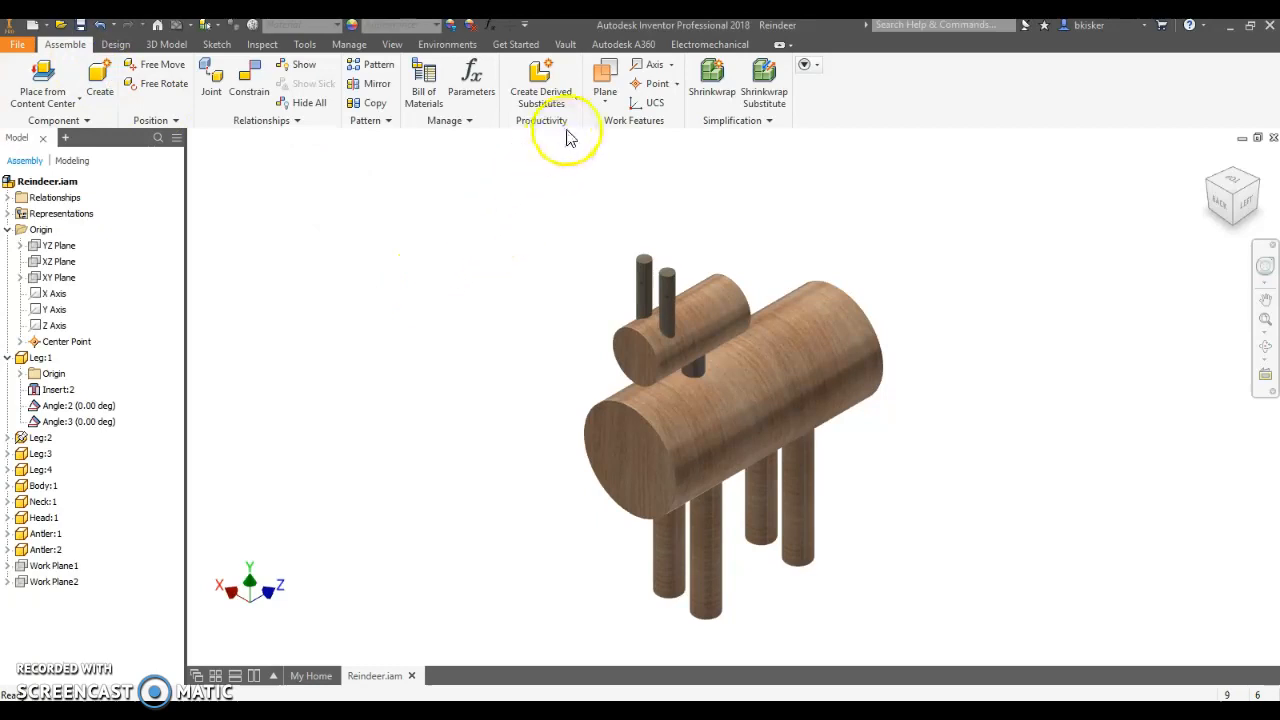
mouse_move(604, 80)
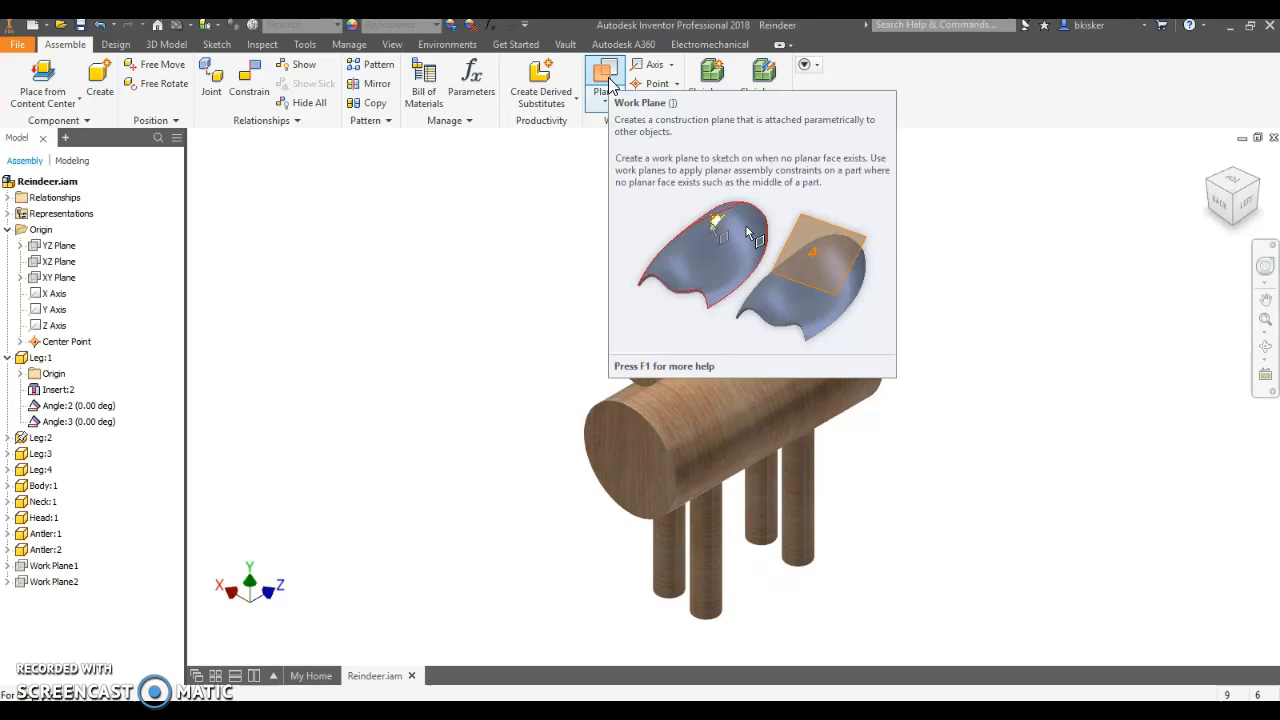
mouse_move(480, 120)
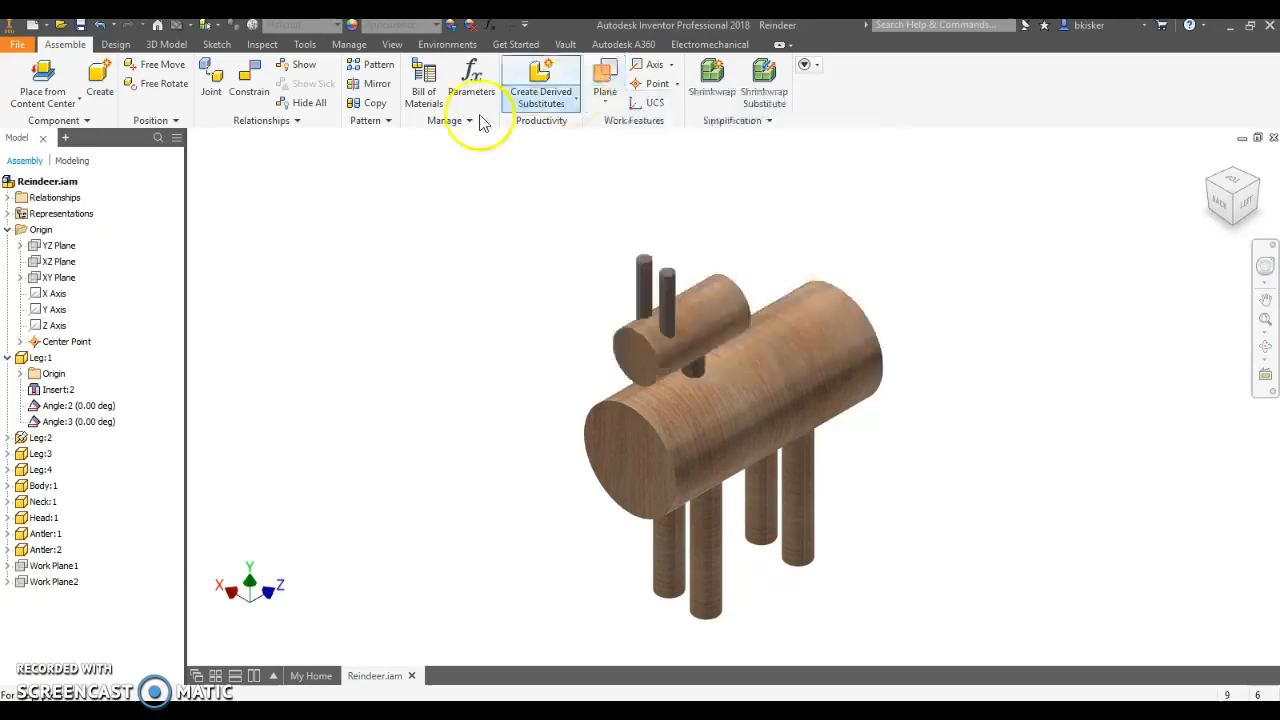
click(56, 260)
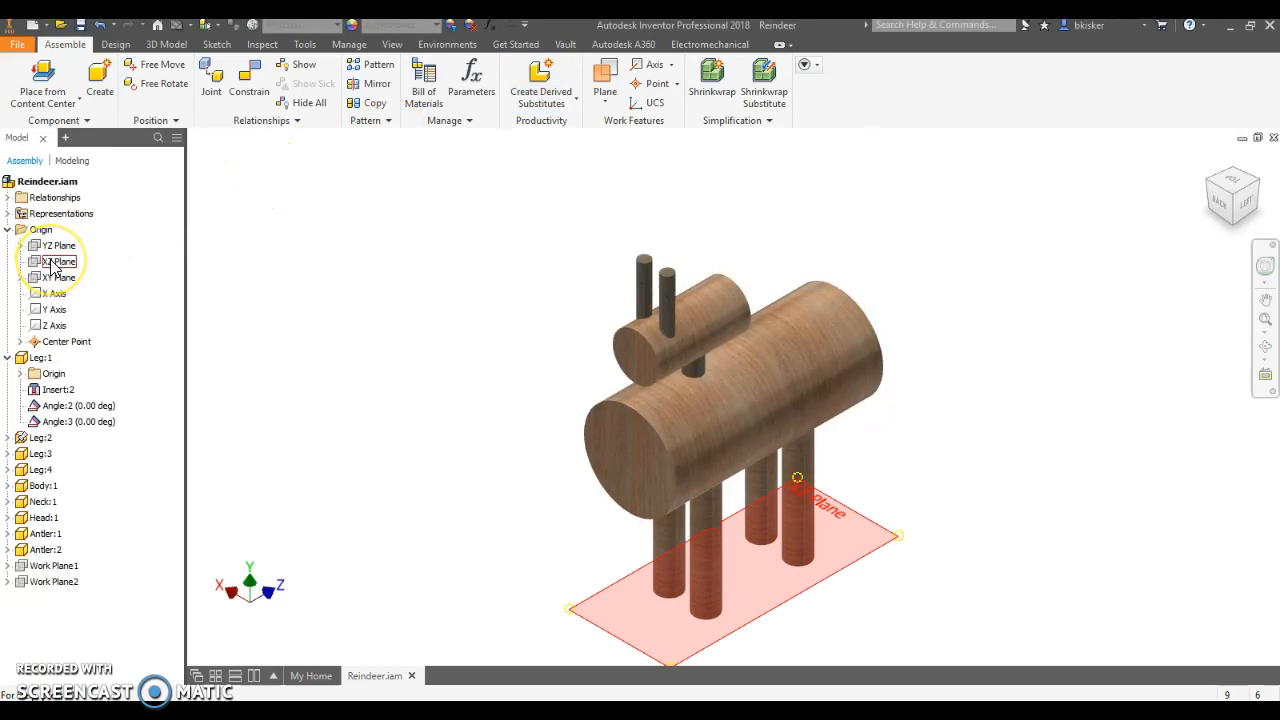
right_click(58, 260)
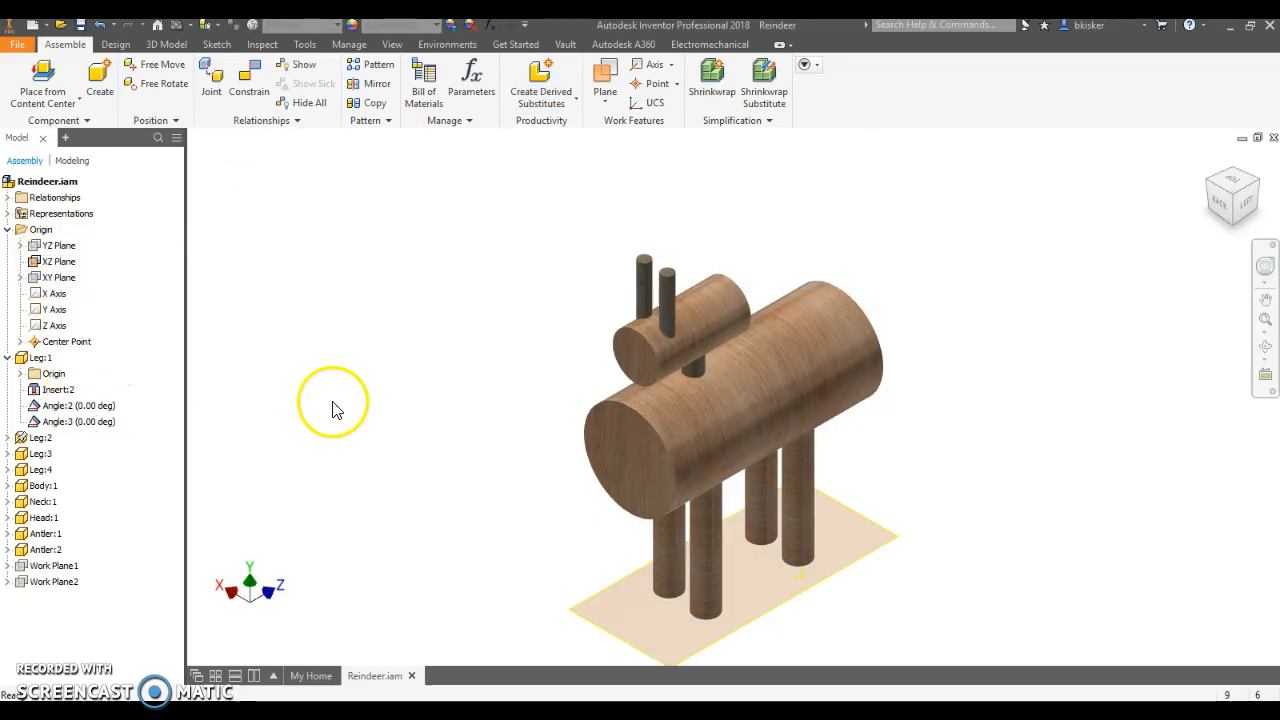
click(1232, 196)
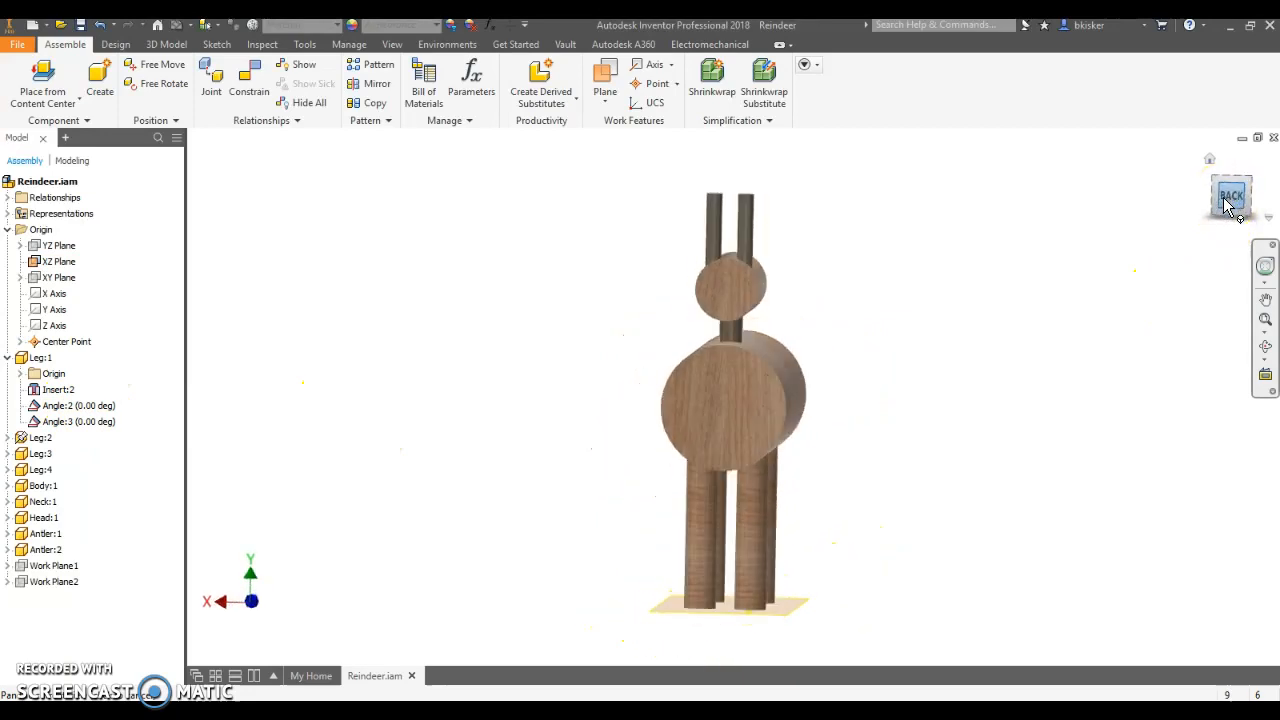
click(1230, 196)
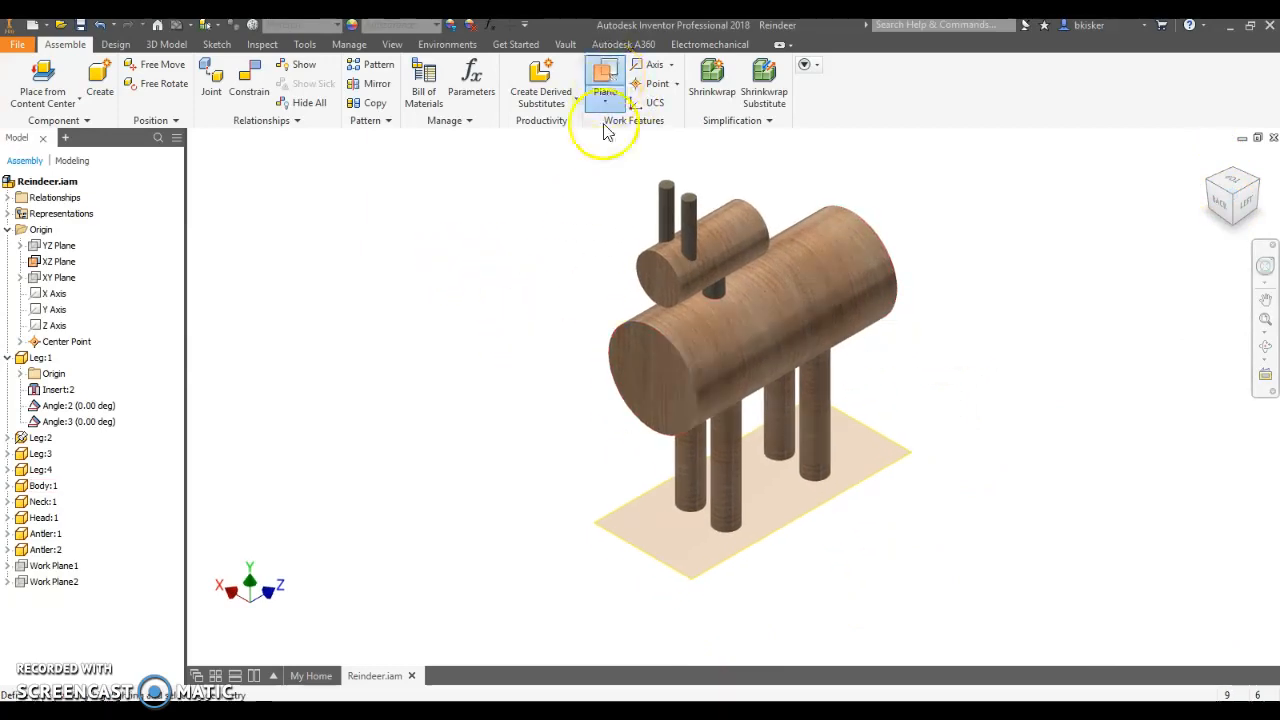
Step: Create a work plane offset 17.000 in above the XZ ground plane and view it from the front
click(56, 260)
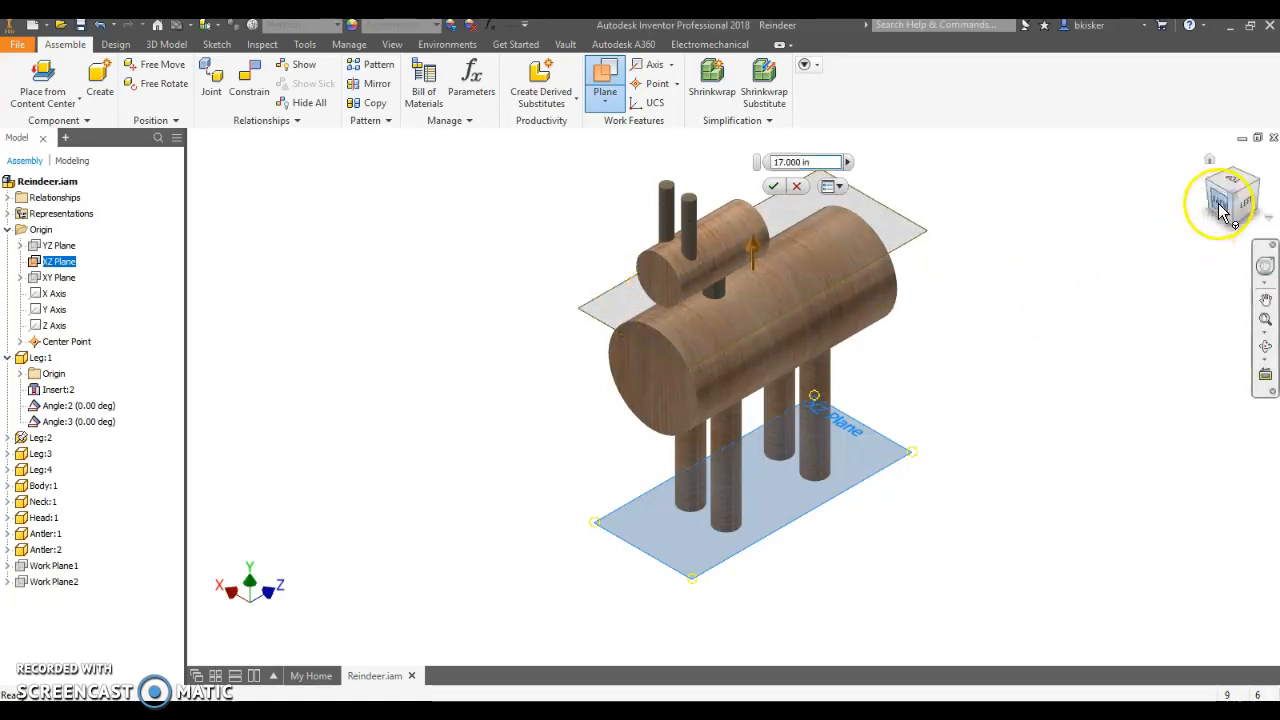
click(1224, 204)
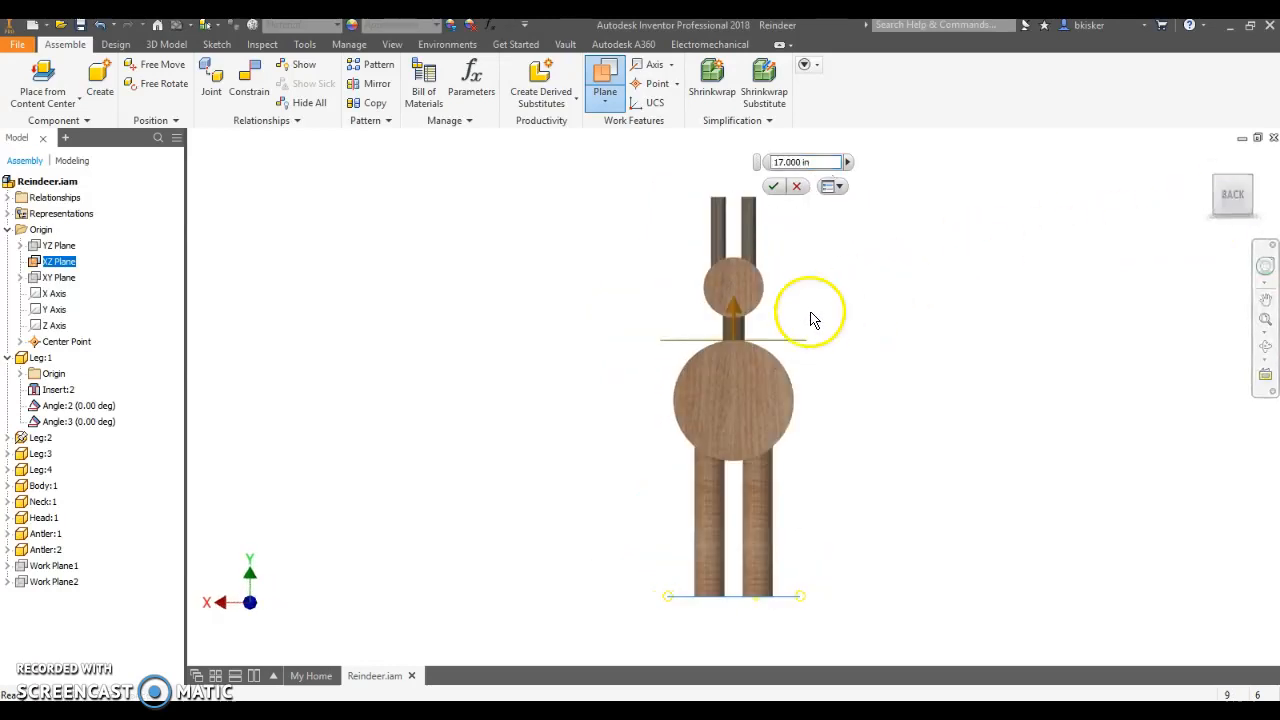
mouse_move(790, 348)
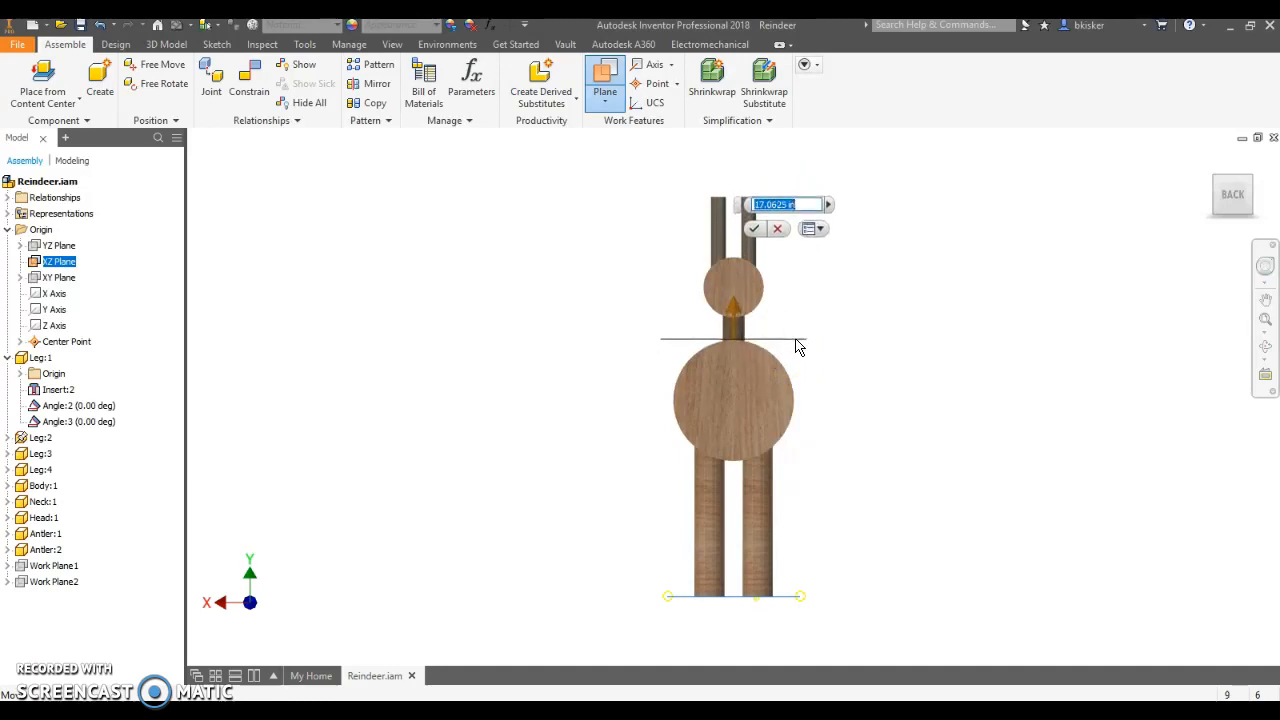
text(17.000 in)
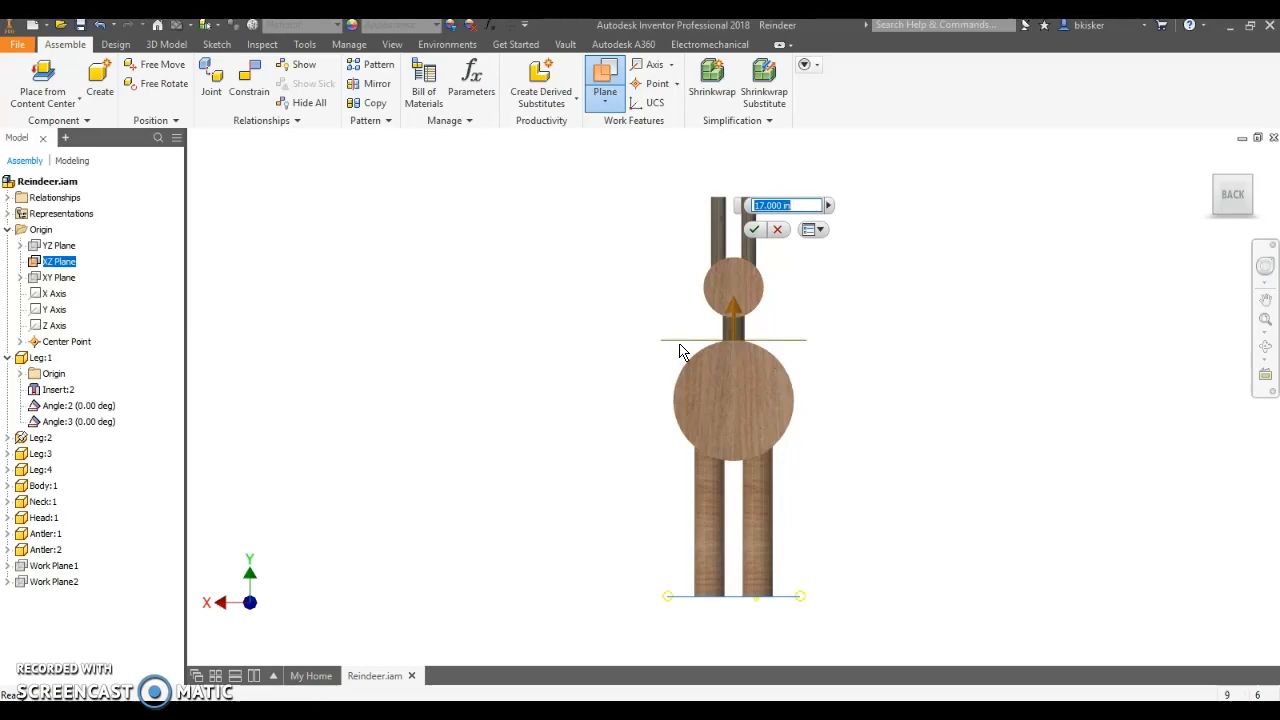
mouse_move(680, 354)
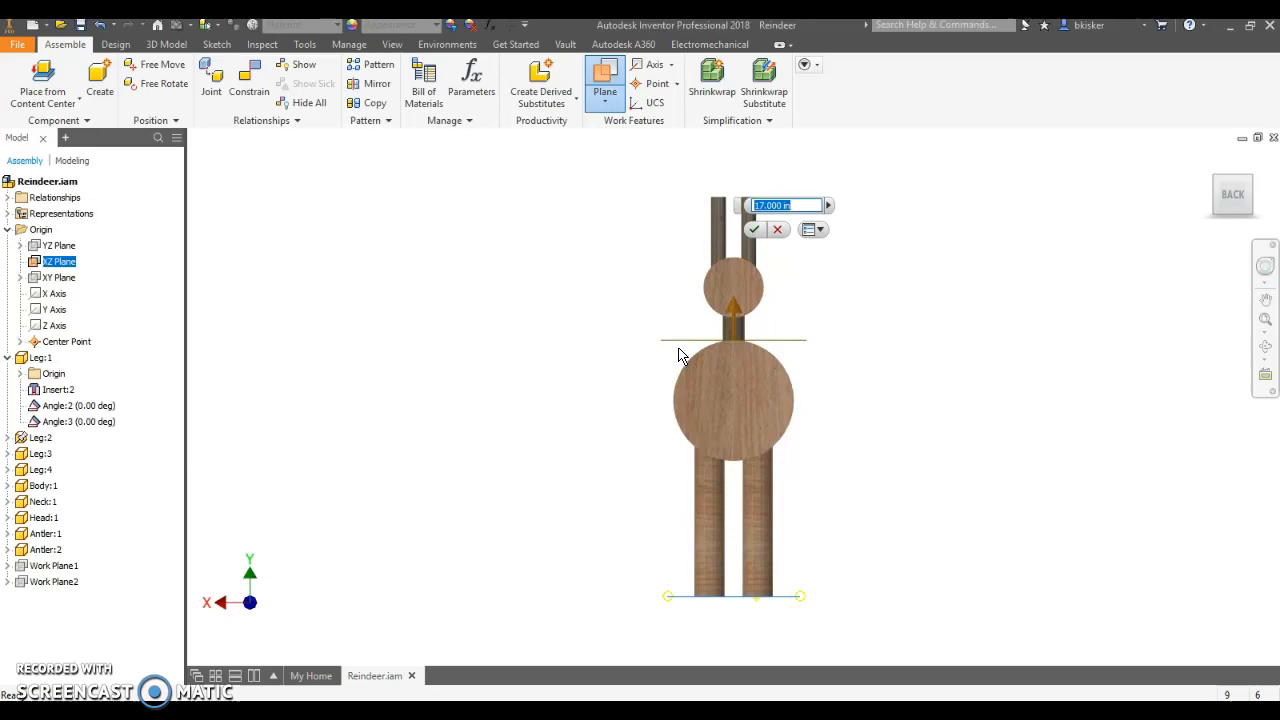
mouse_move(686, 350)
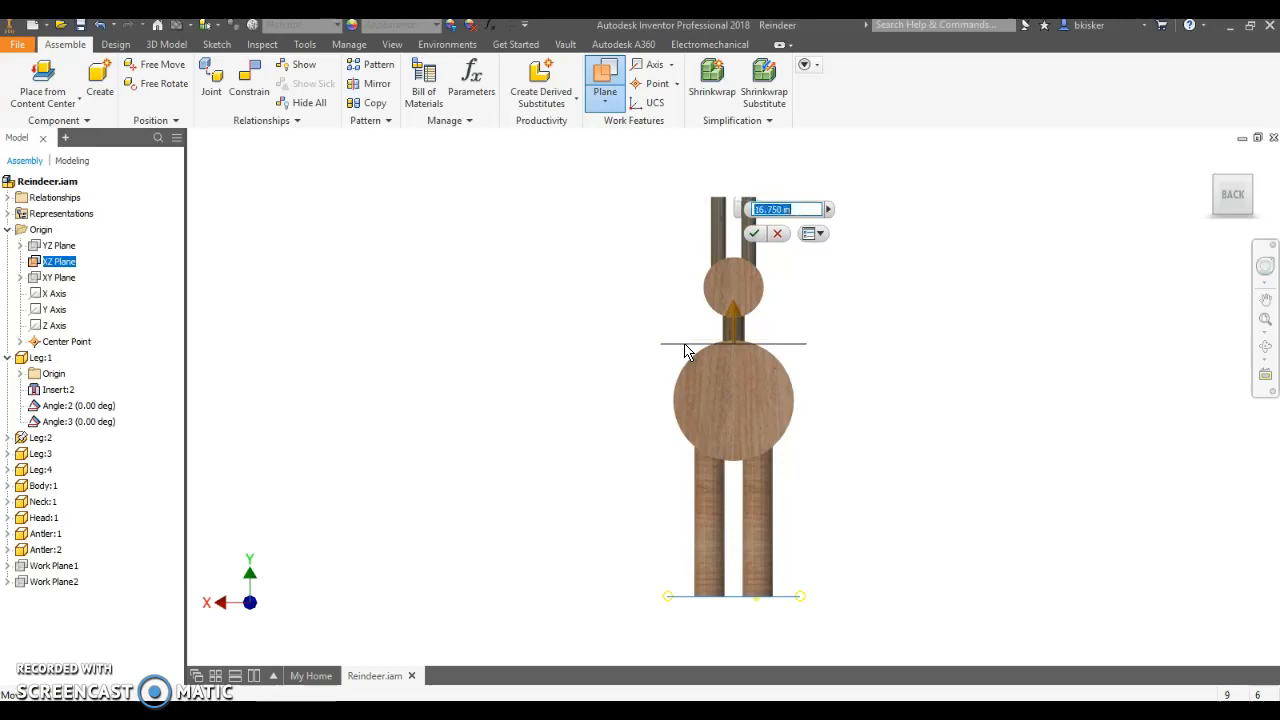
text(16.8125)
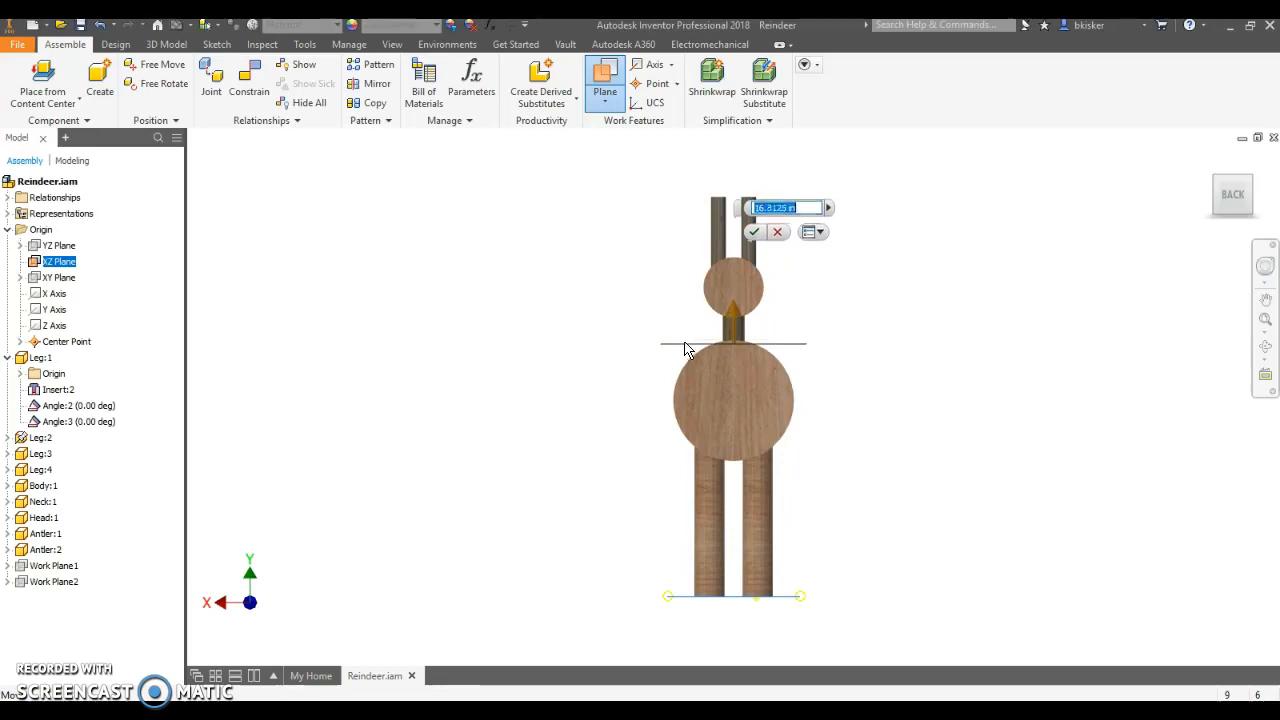
text(17.000 in)
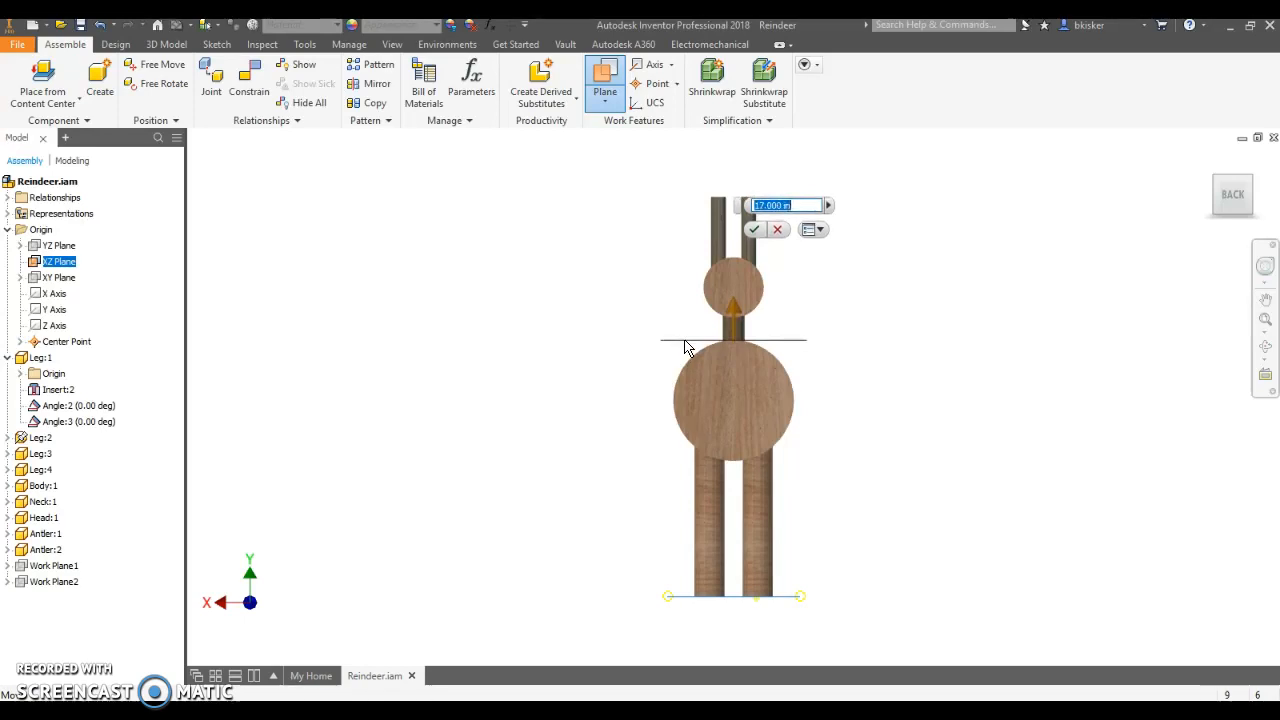
mouse_move(592, 360)
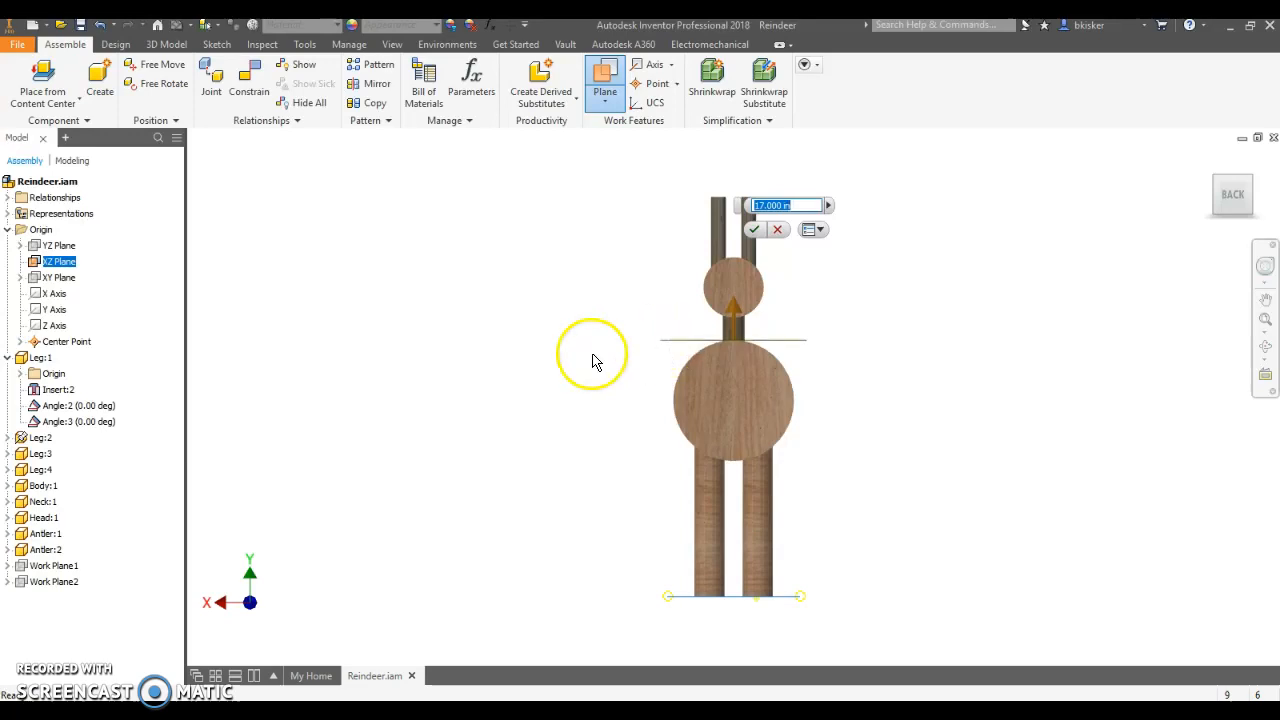
mouse_move(592, 360)
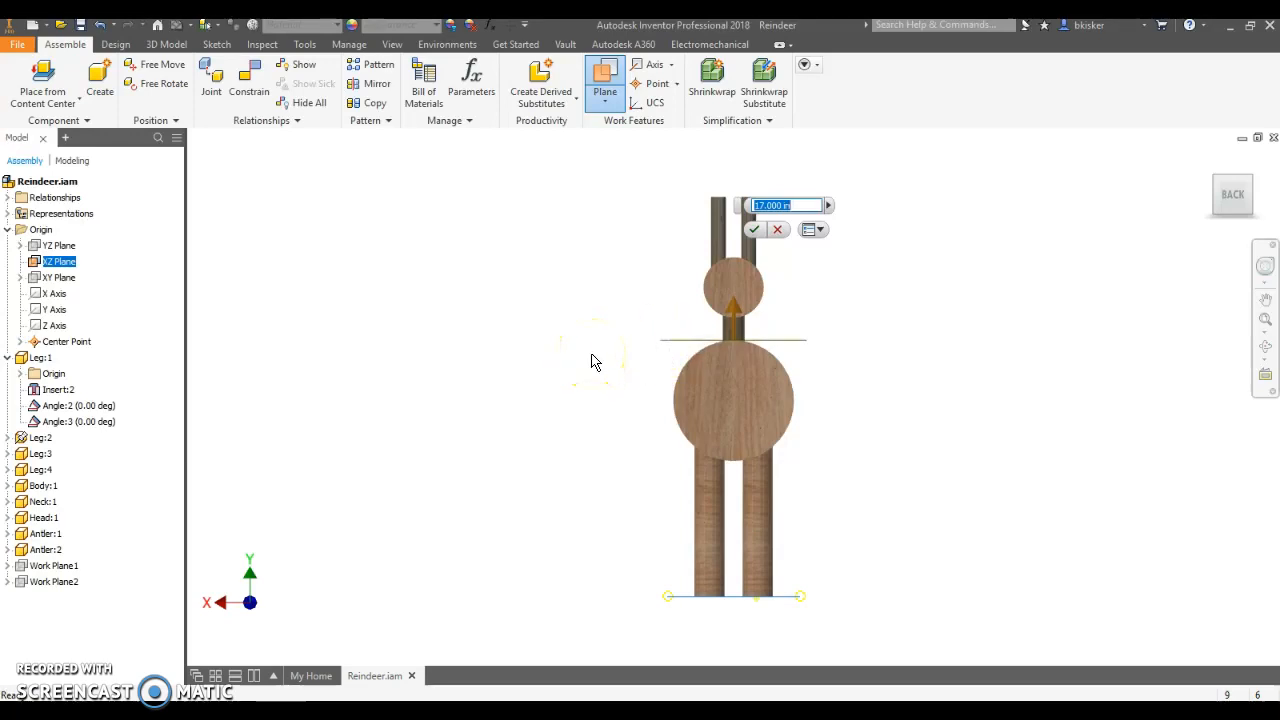
mouse_move(740, 396)
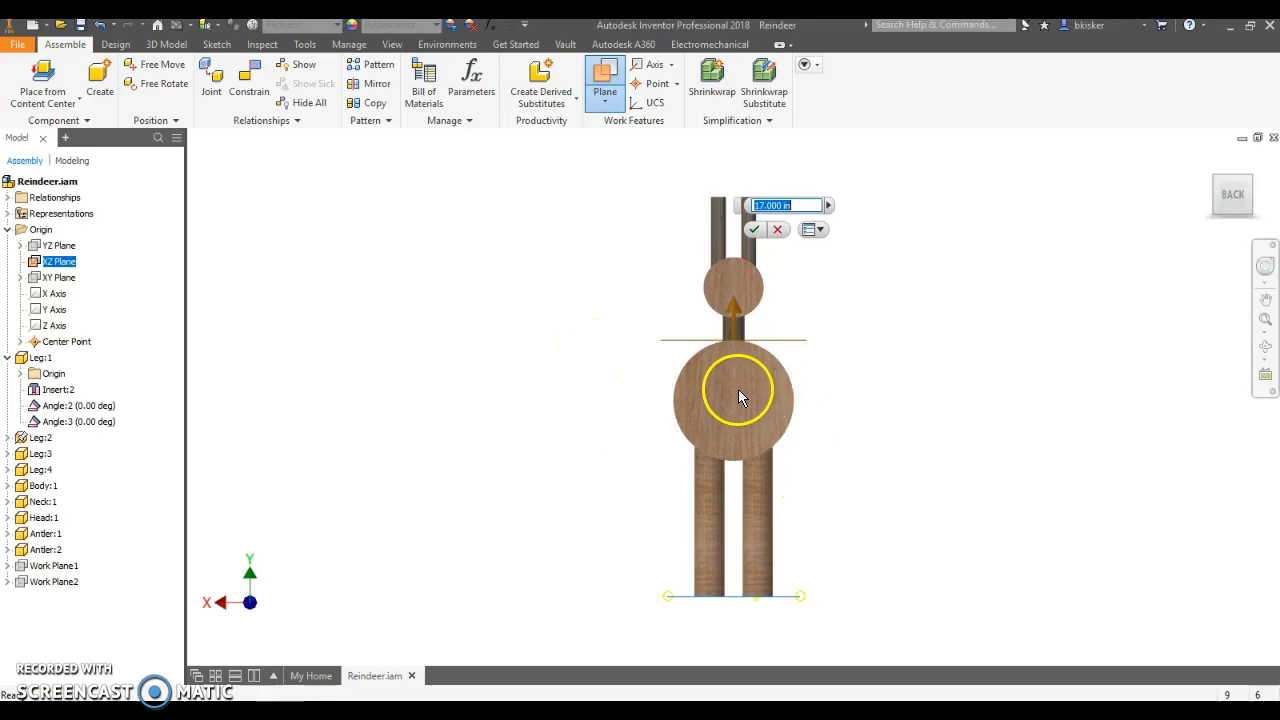
mouse_move(776, 540)
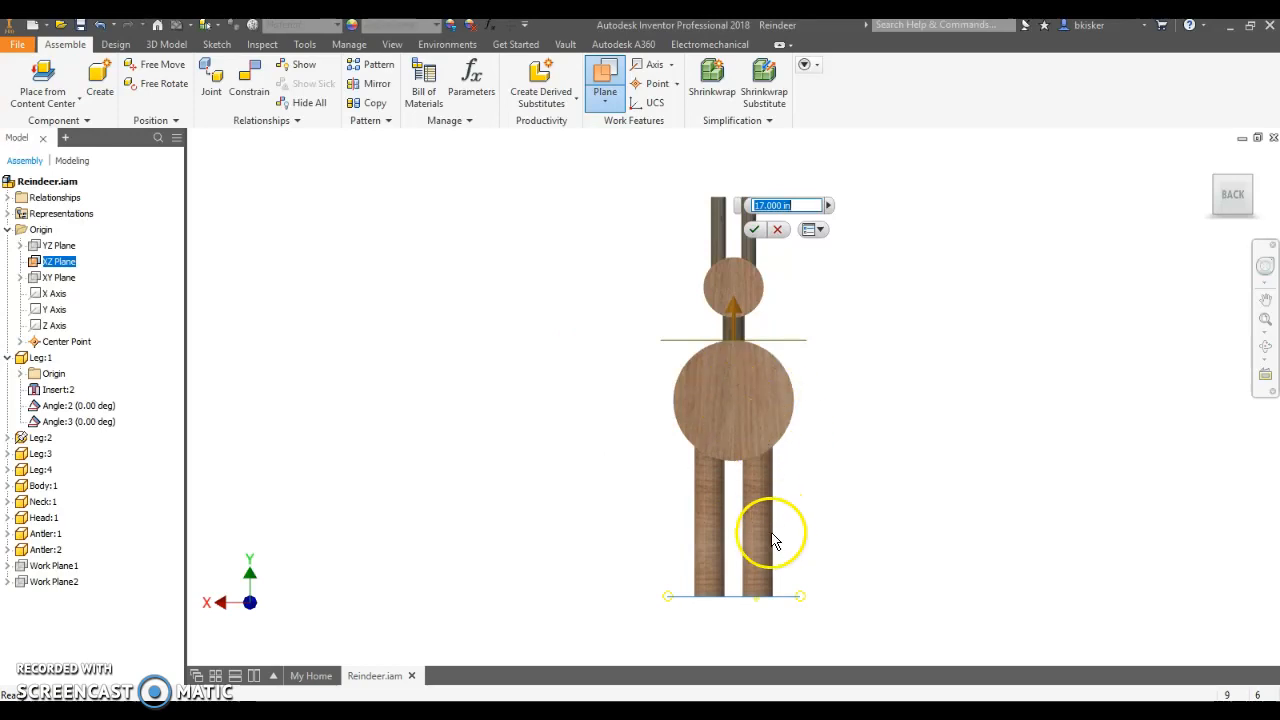
mouse_move(776, 604)
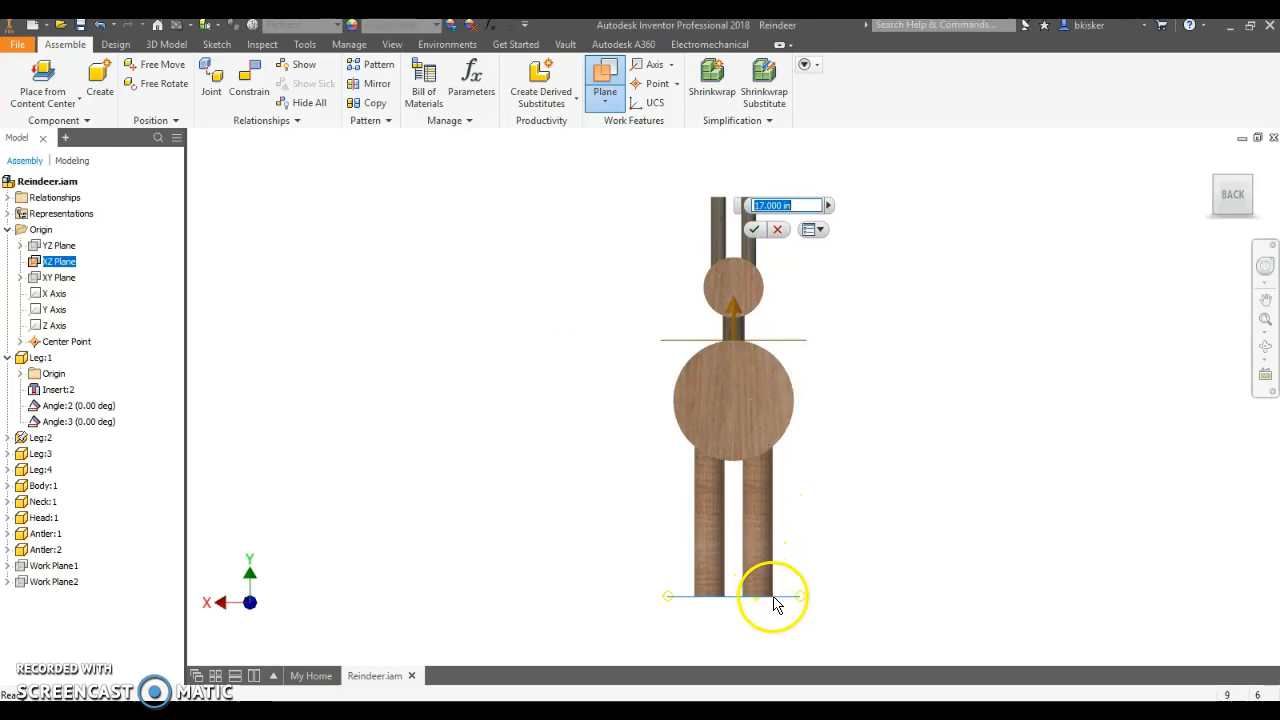
mouse_move(156, 616)
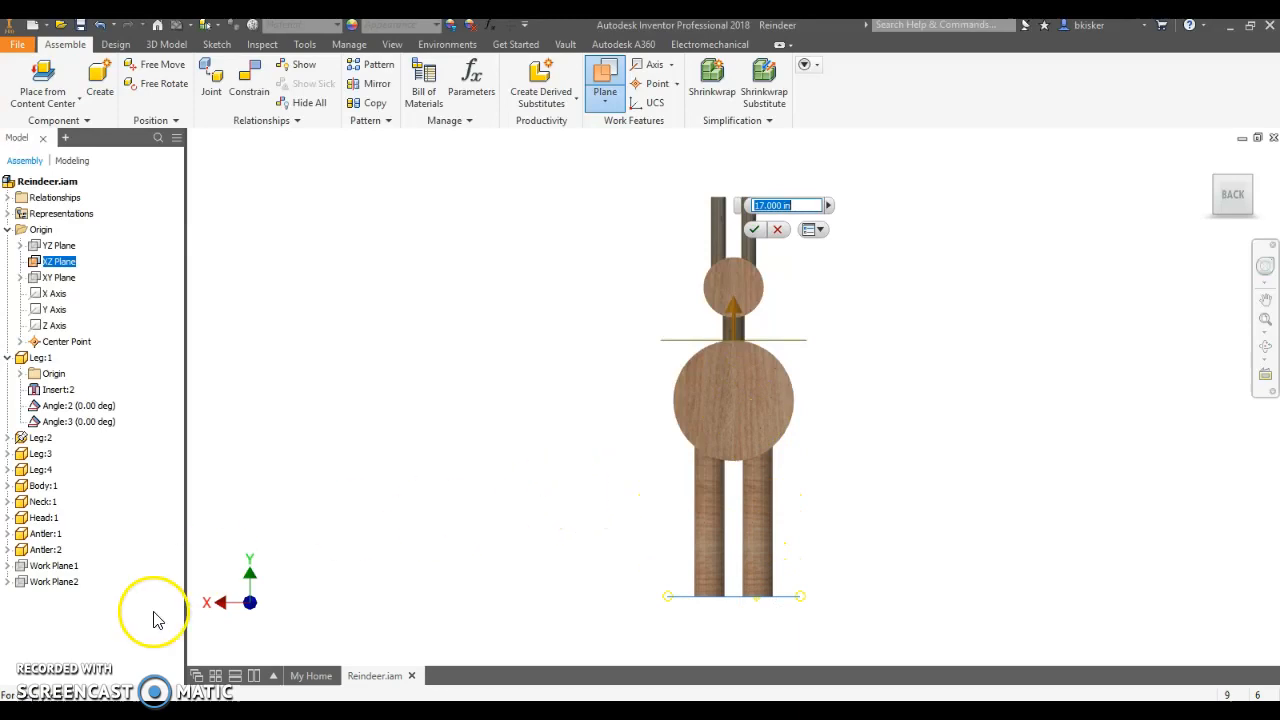